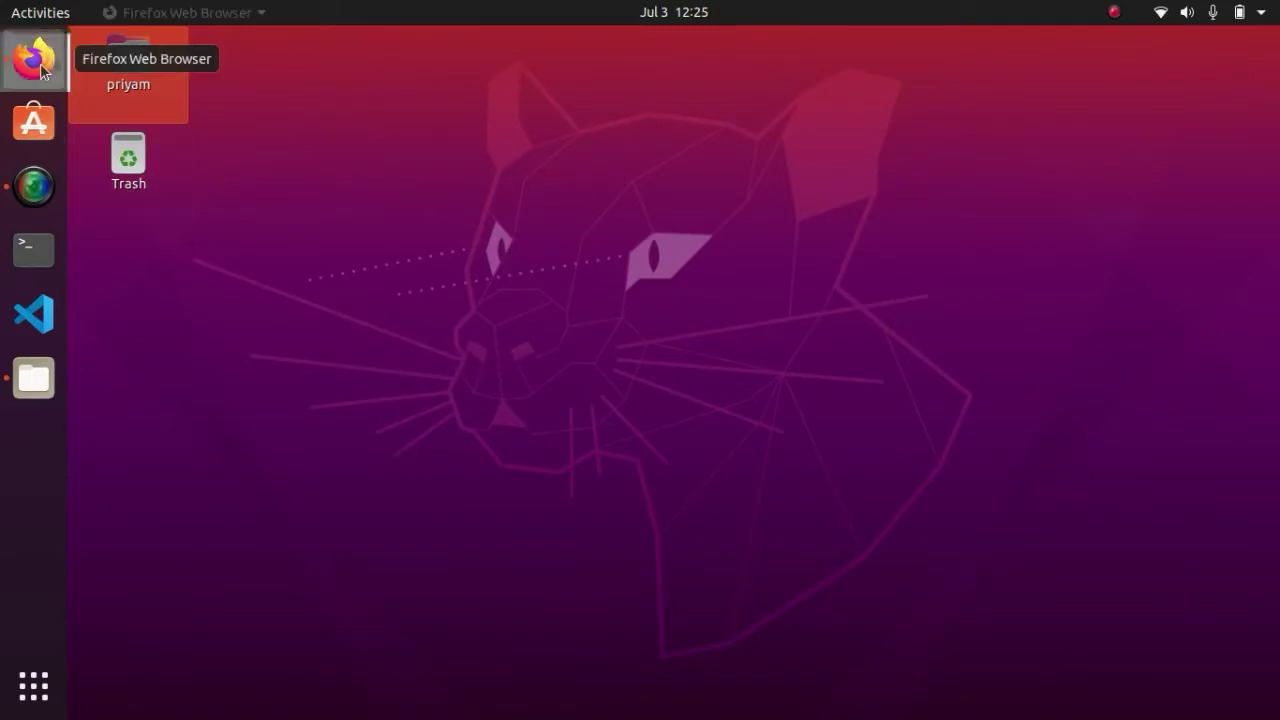
Step: Launch Firefox, open the scratch.mit.edu tile, and start a new project with Create
click(33, 60)
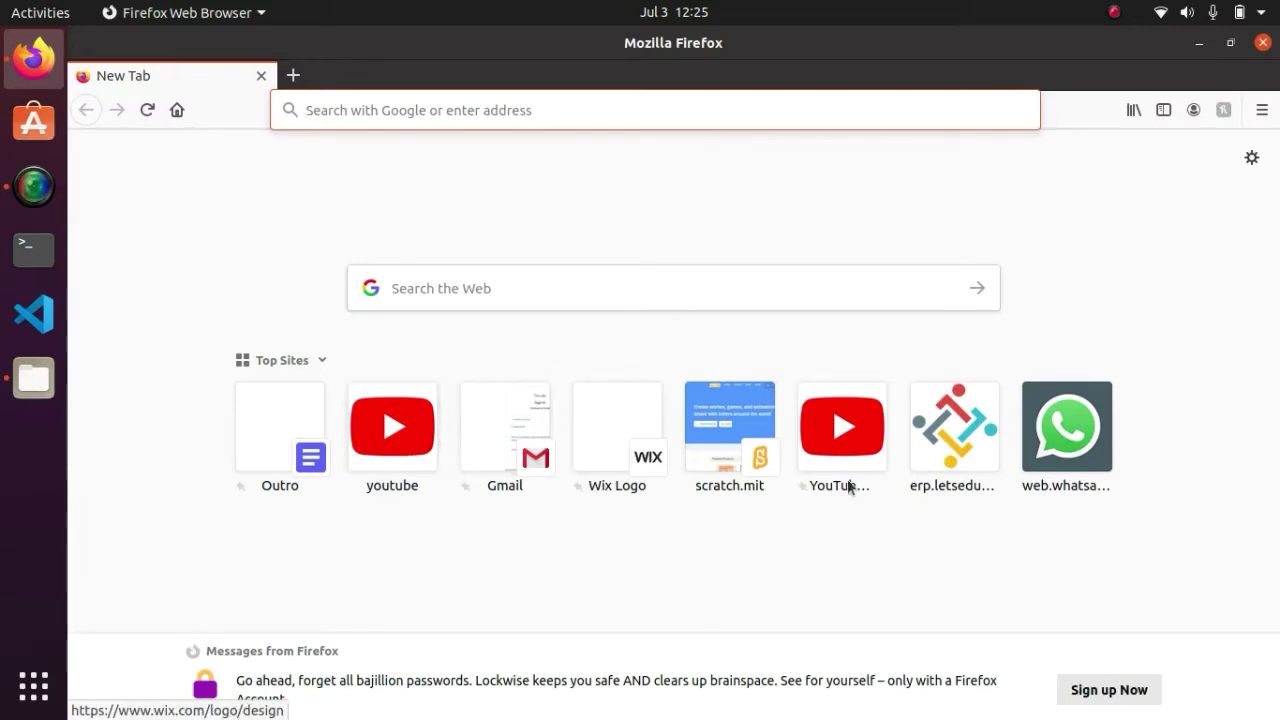
click(729, 426)
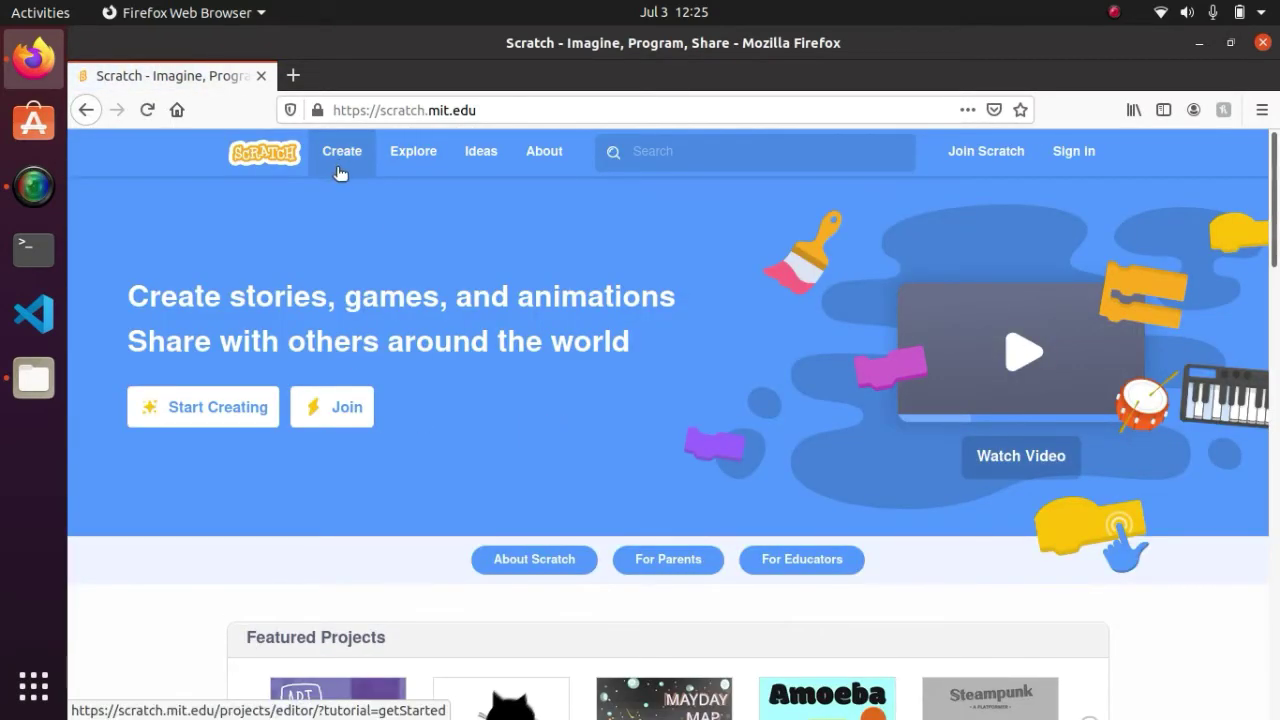
click(341, 151)
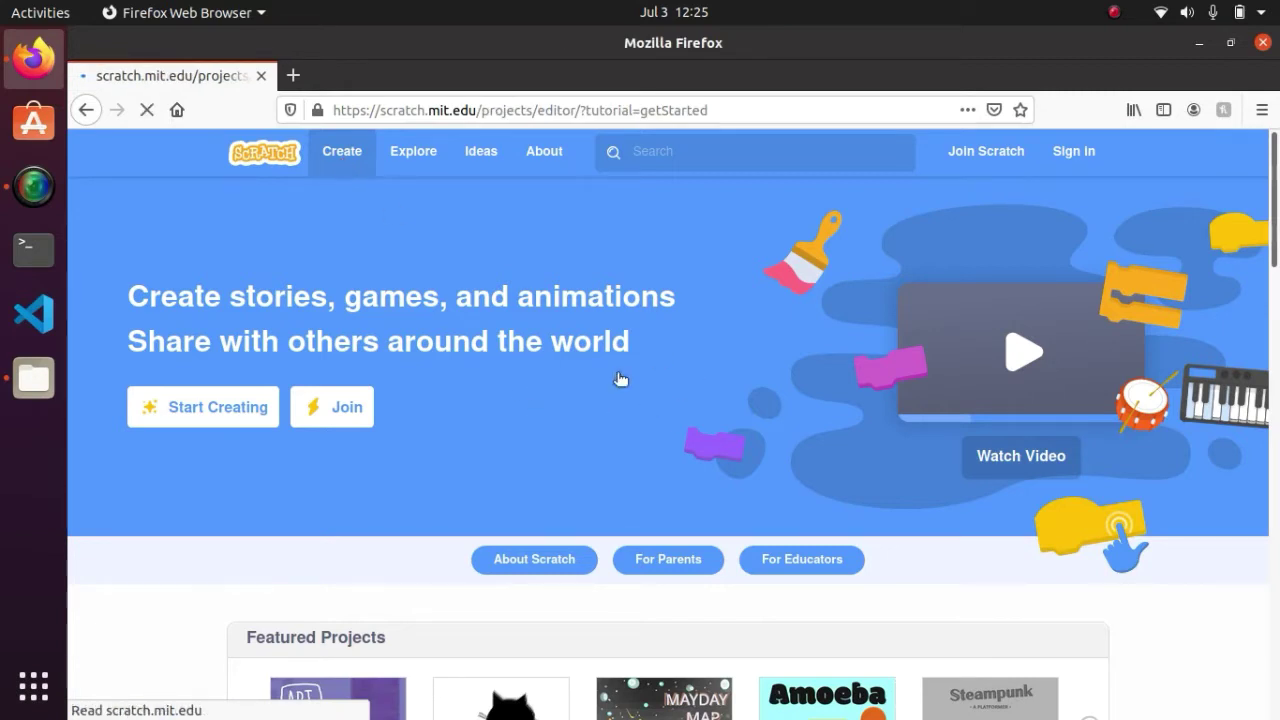
Step: Dismiss the Tutorials popup, delete the default cat Sprite1, and open the sprite library
click(202, 406)
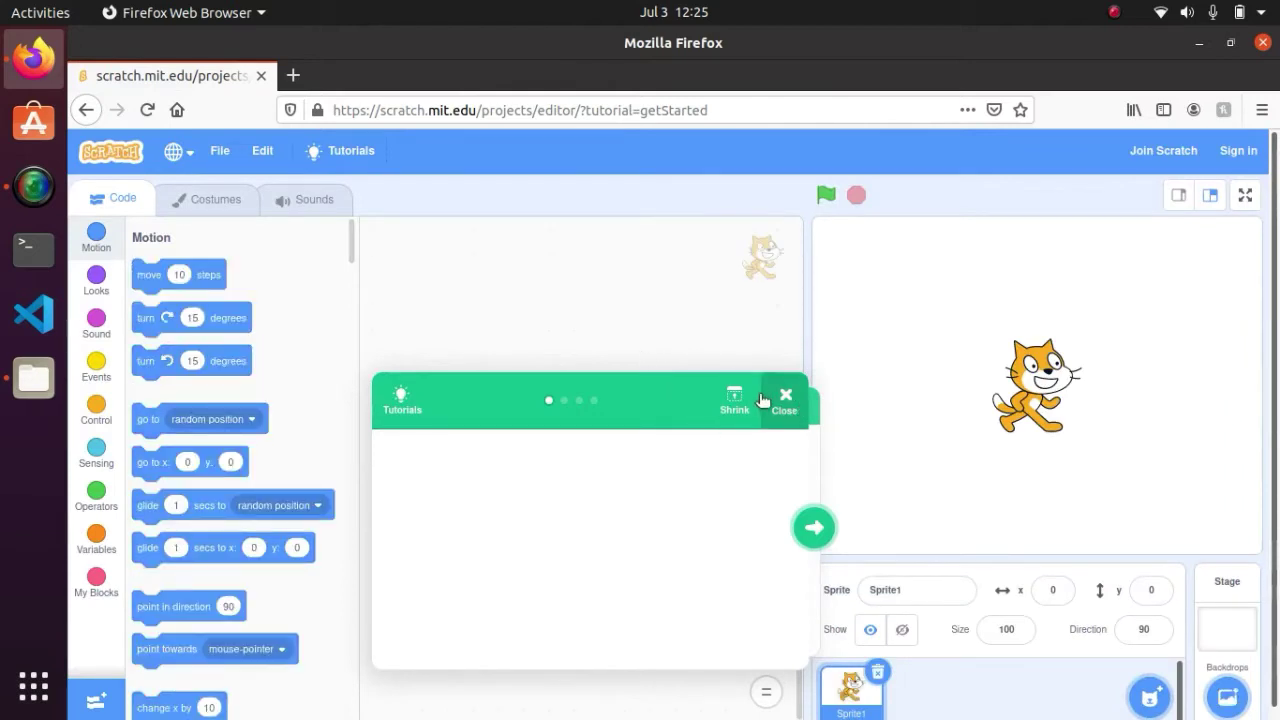
click(785, 400)
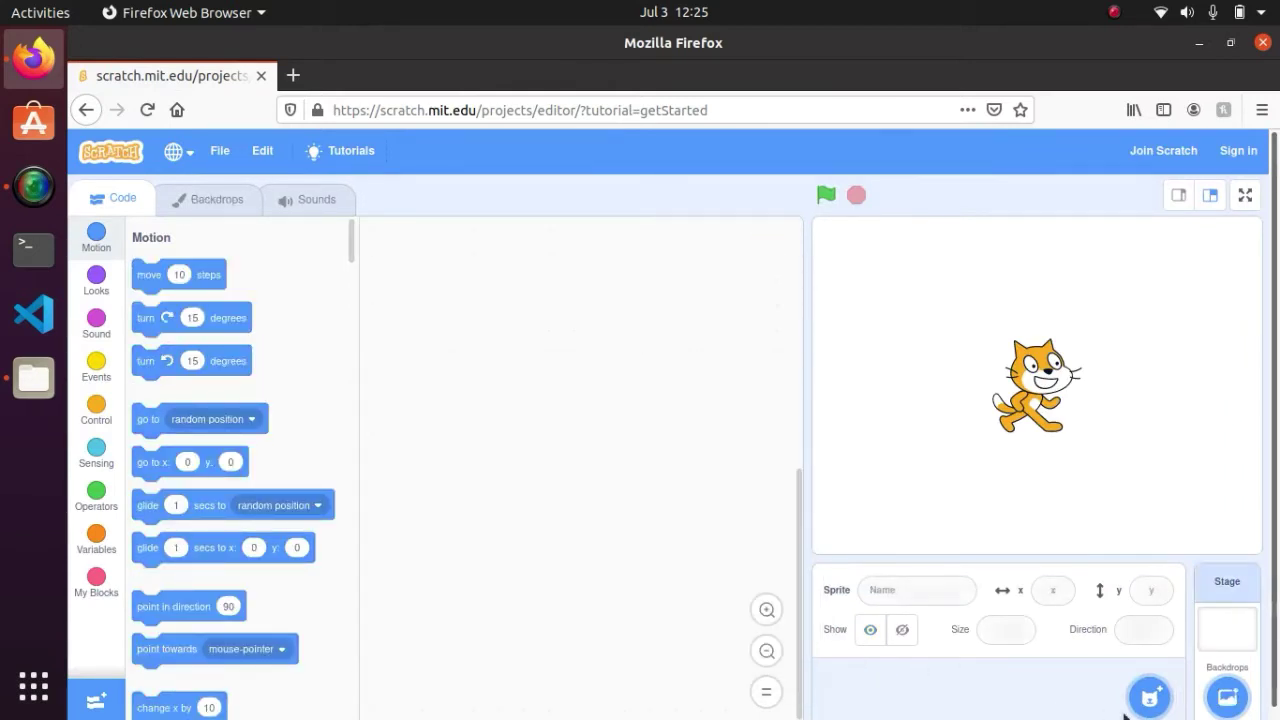
click(1150, 697)
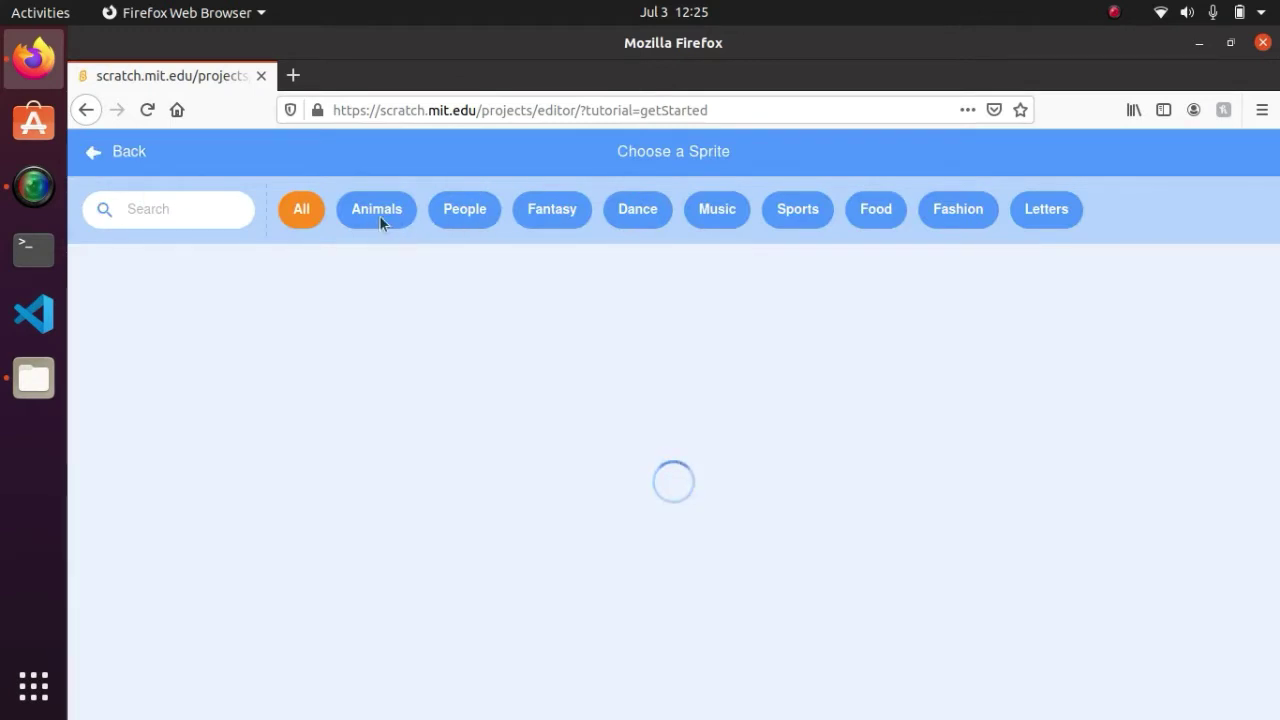
Step: Filter the sprite library by Animals to pick the red Dinosaur2 sprite
click(376, 209)
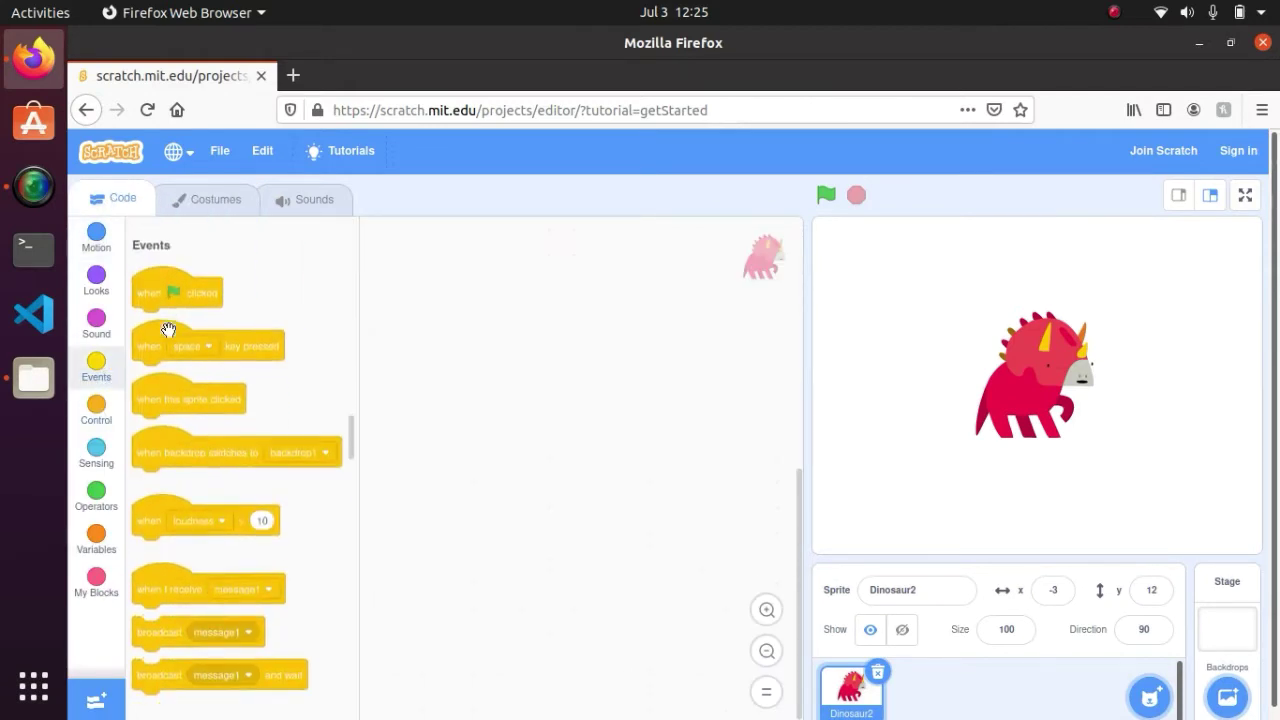
Step: Build 'when green flag clicked' with a forever loop containing ask 'Type a Word' and wait
drag(177, 291, 505, 300)
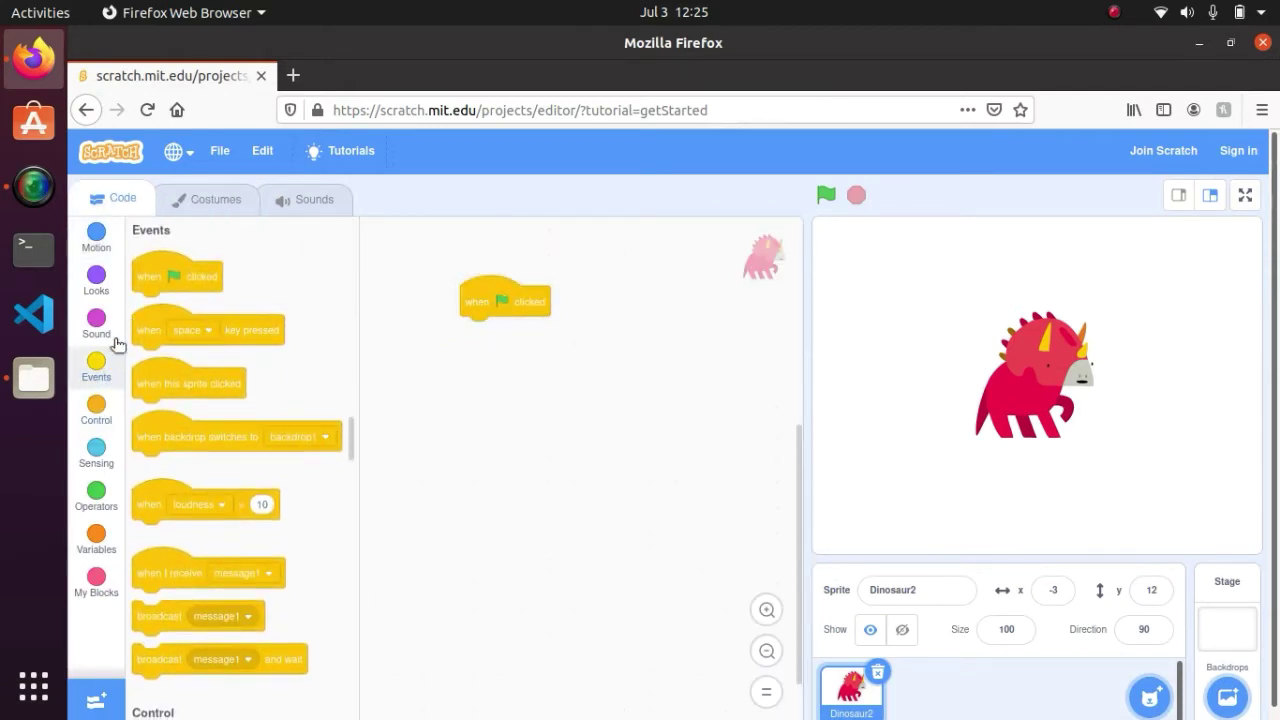
click(96, 410)
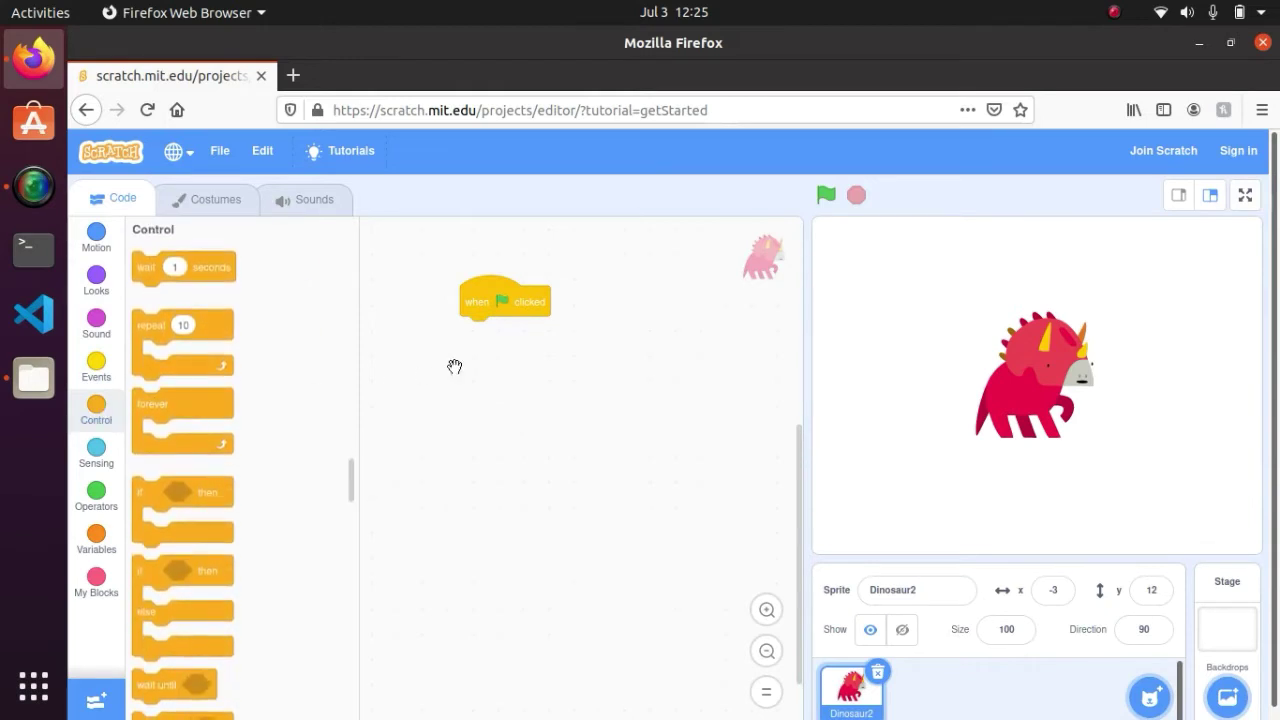
click(96, 450)
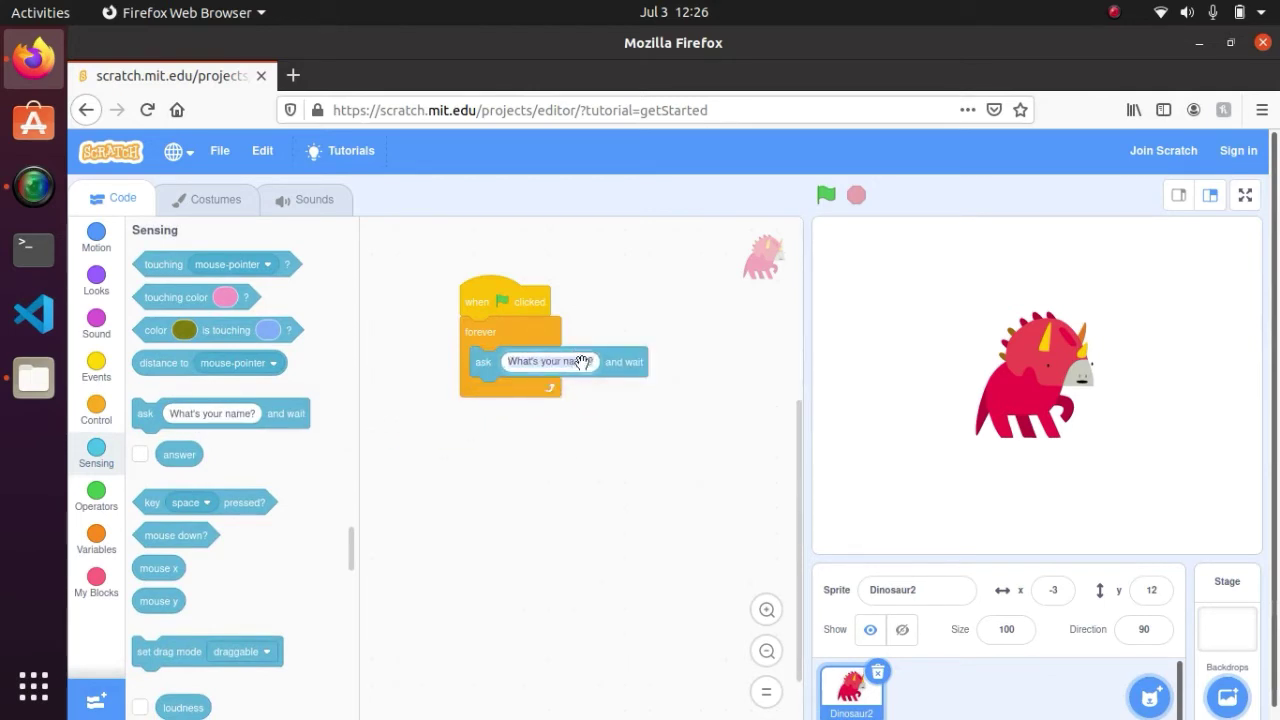
text(Type a Word)
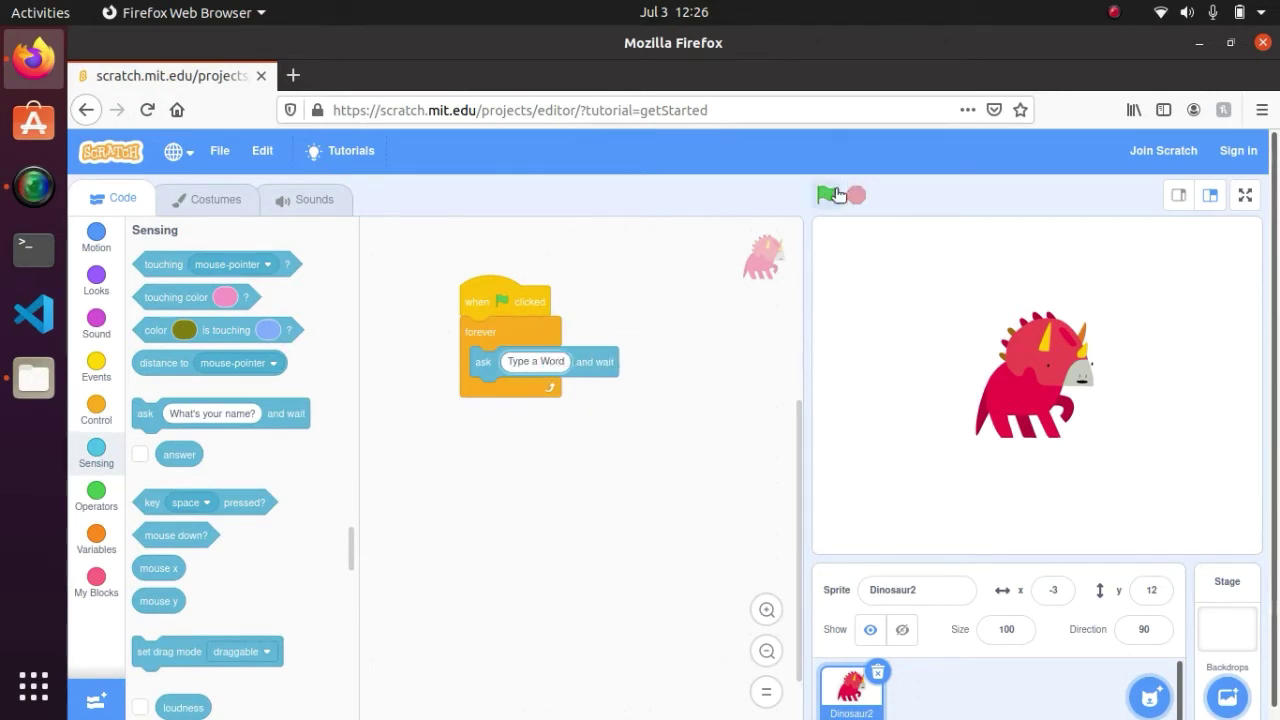
click(825, 195)
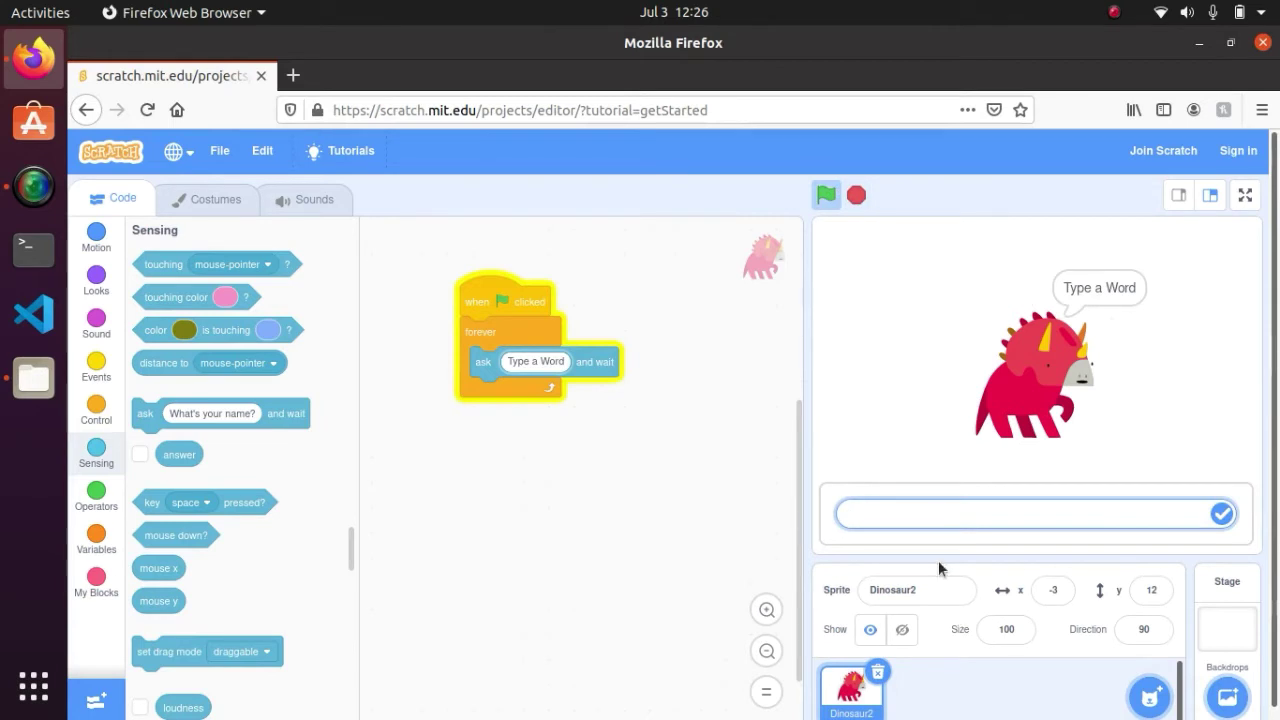
text(ertiupoert)
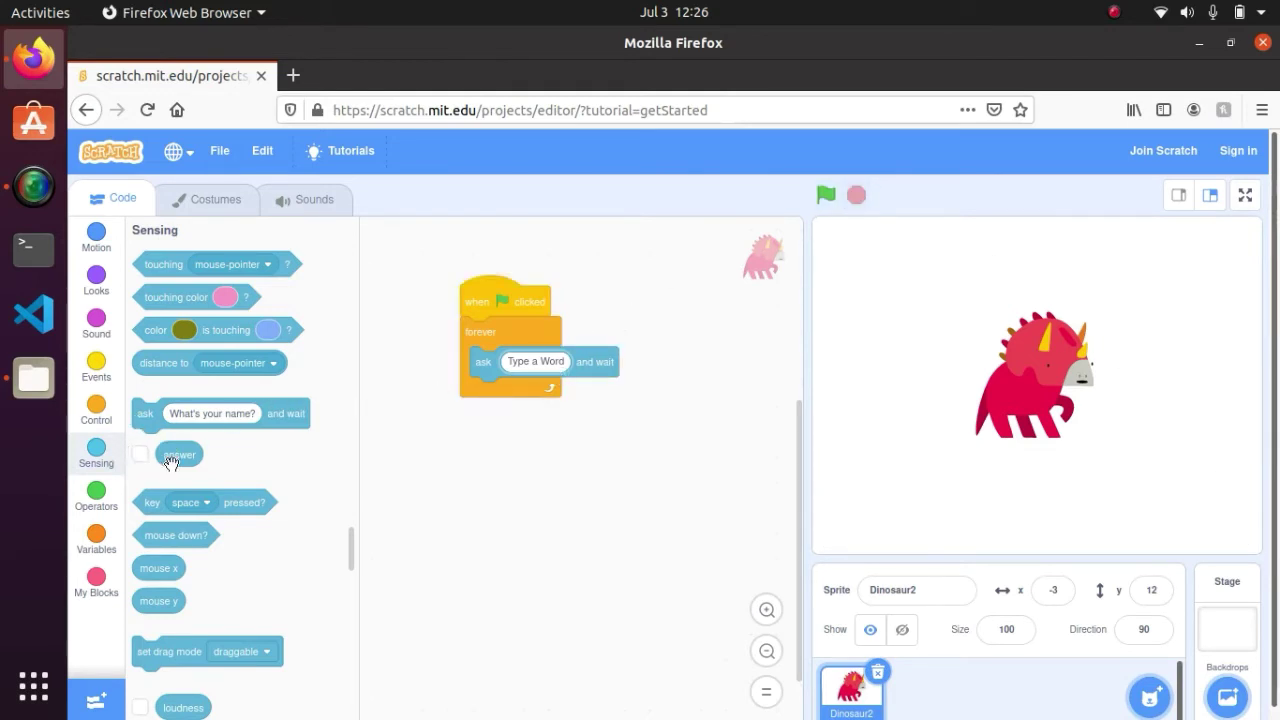
mouse_move(548, 612)
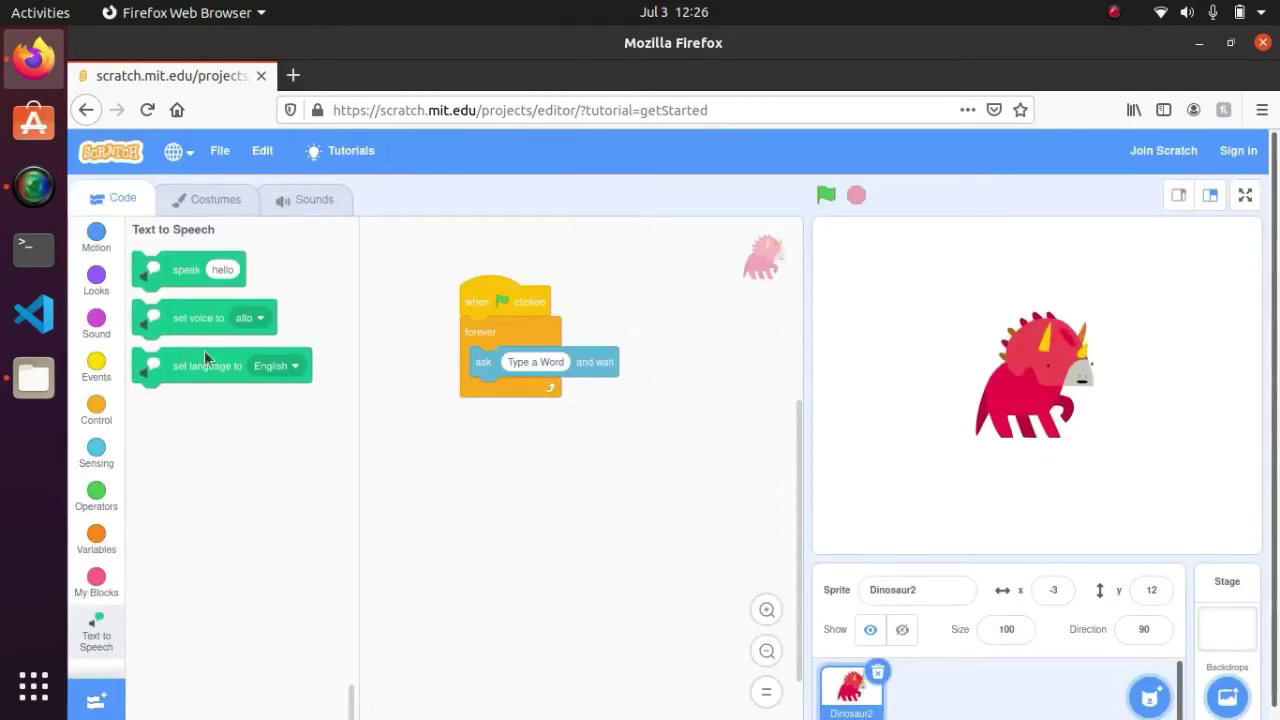
Step: Add set voice to alto, set language to English, and speak answer blocks inside the loop
drag(199, 318, 383, 383)
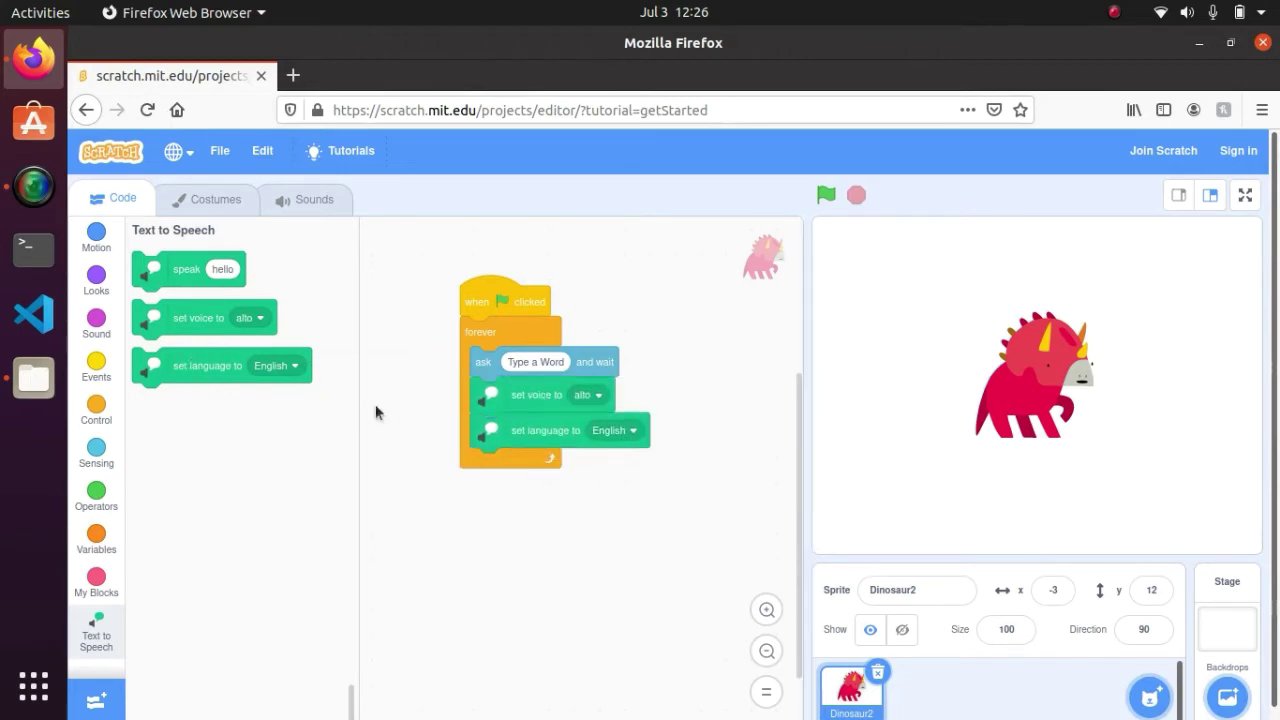
drag(188, 268, 525, 465)
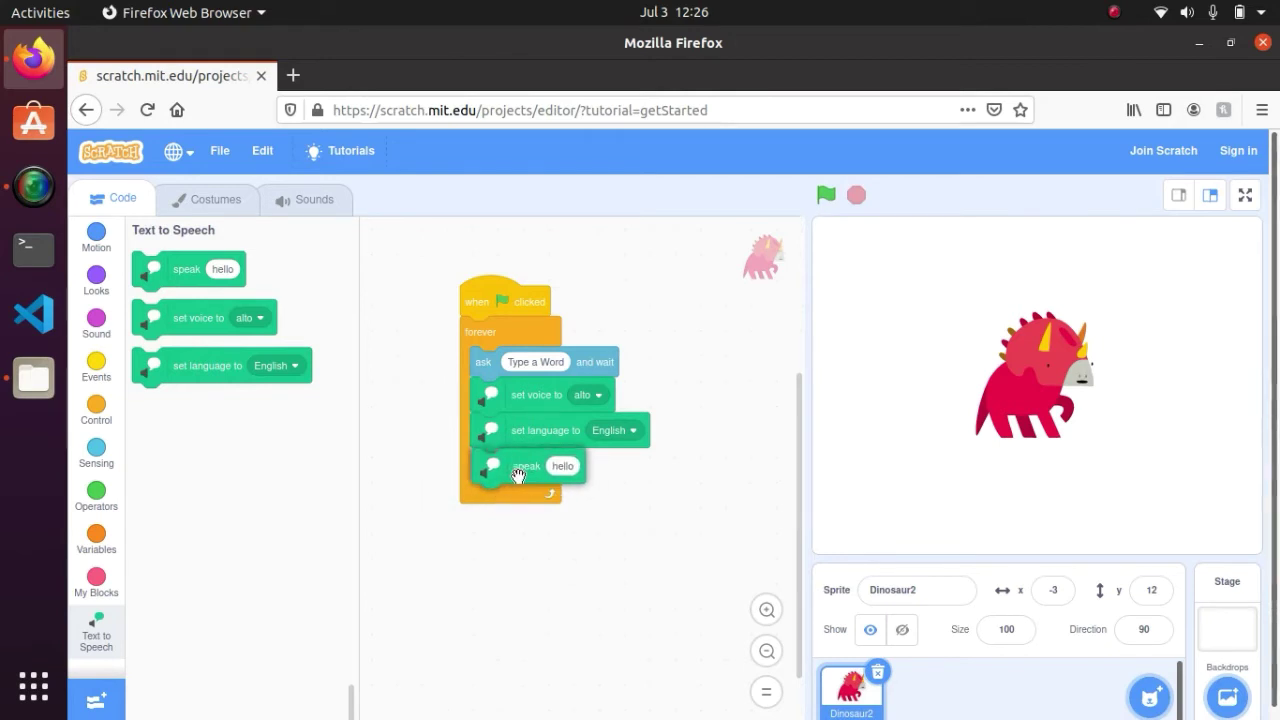
click(95, 452)
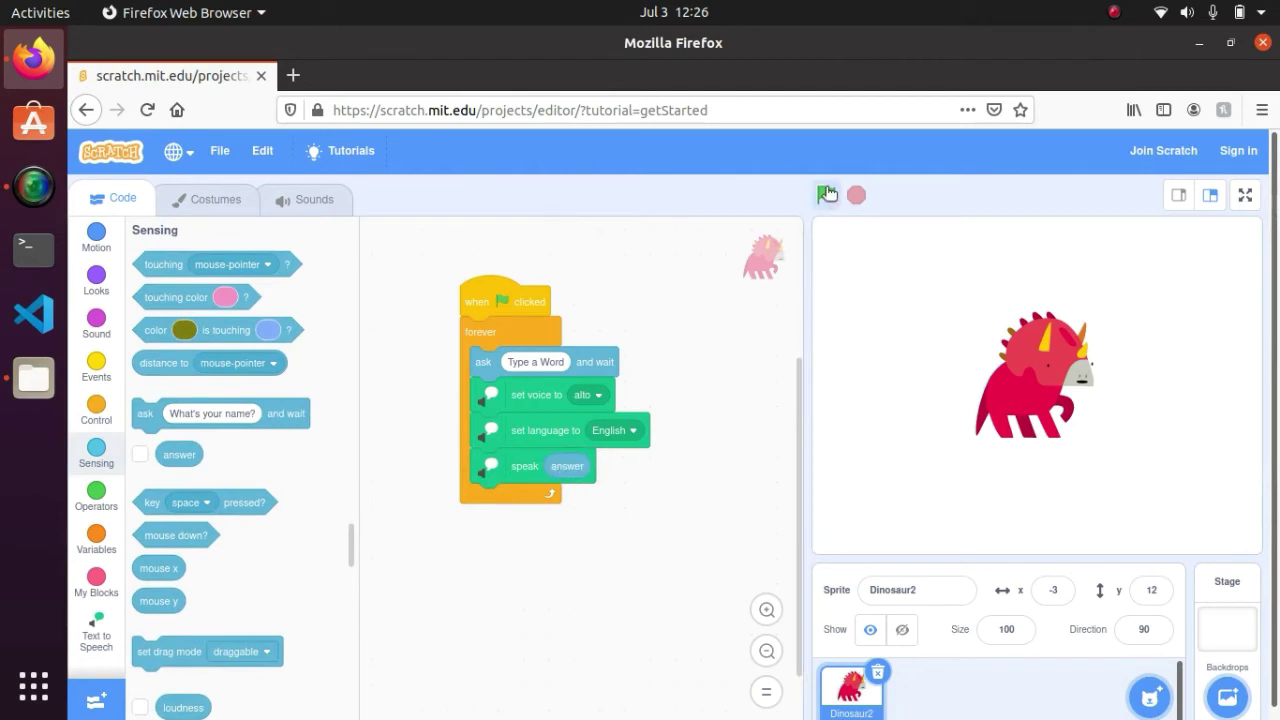
Step: Run the project with the green flag and submit a first typed word
click(826, 195)
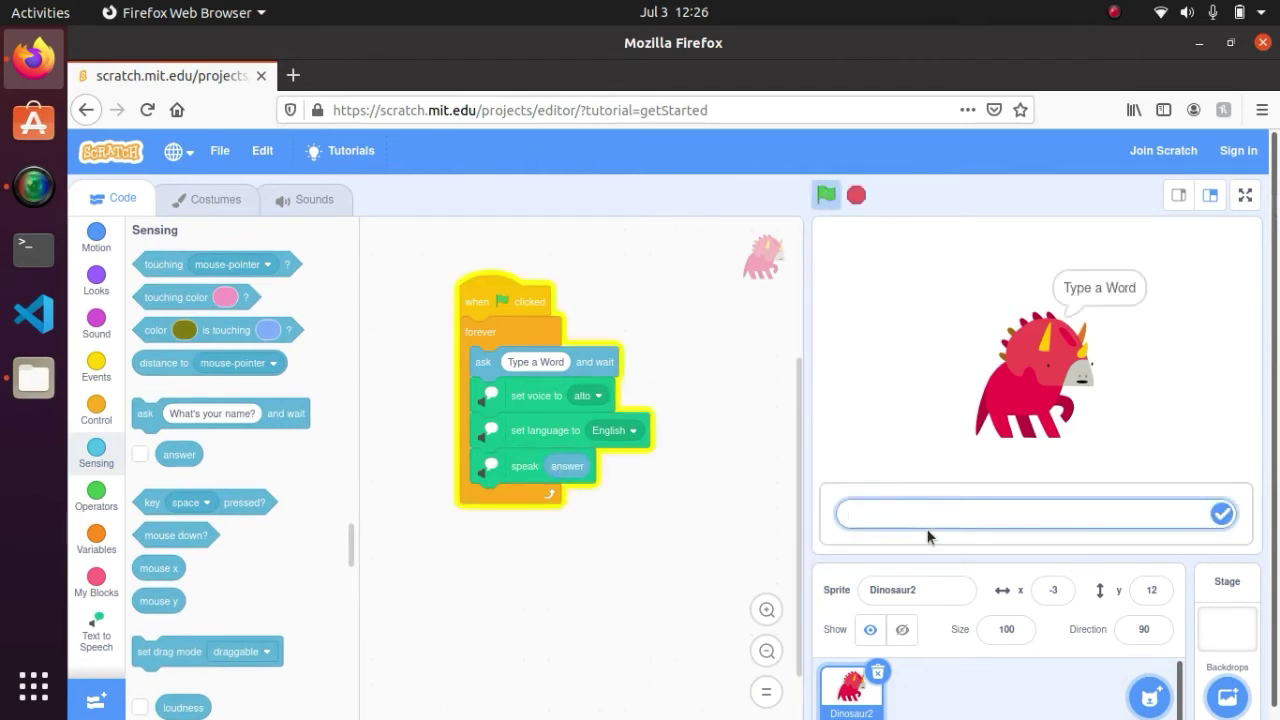
text(Priyam)
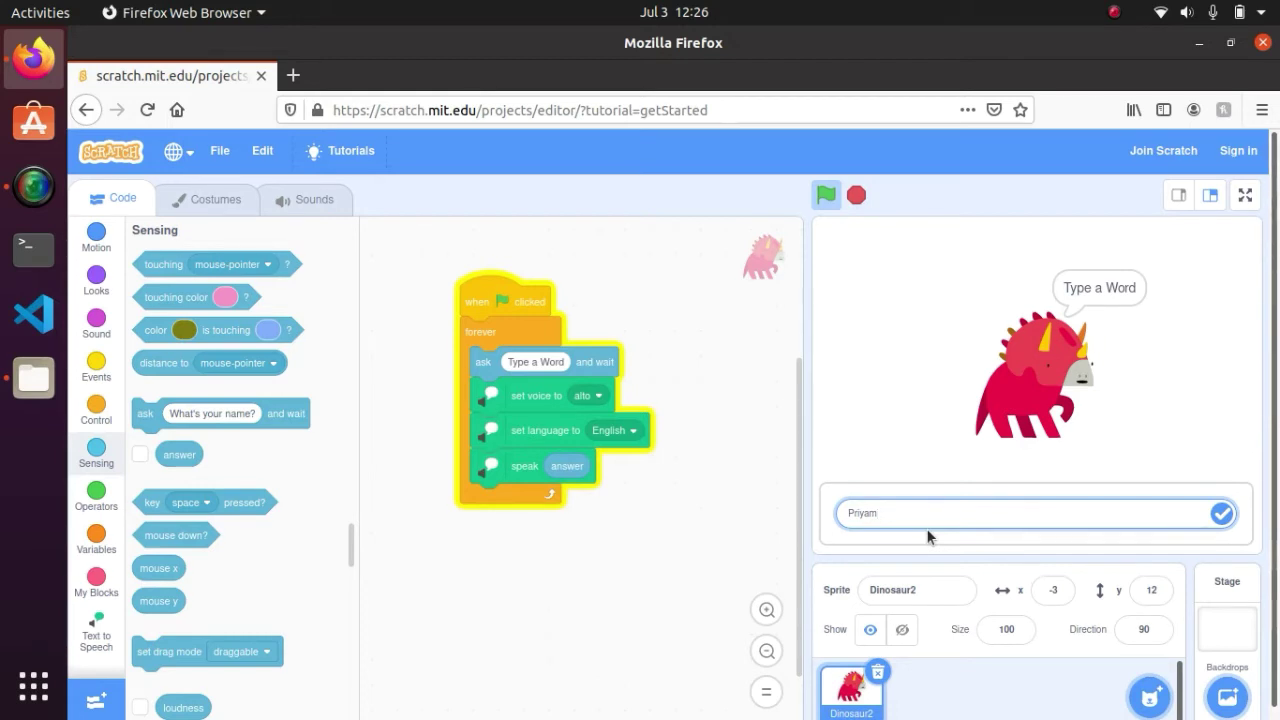
click(1221, 513)
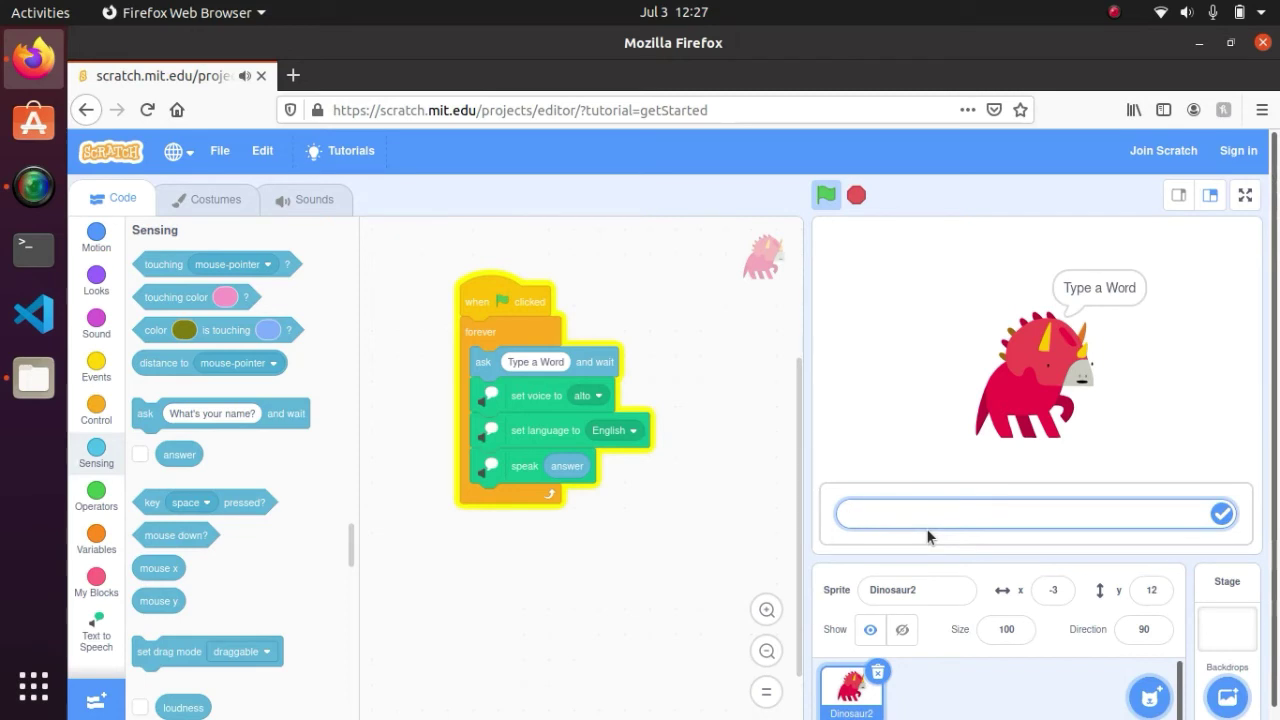
Step: Enter and submit a second typed answer so the dinosaur speaks it
click(1035, 513)
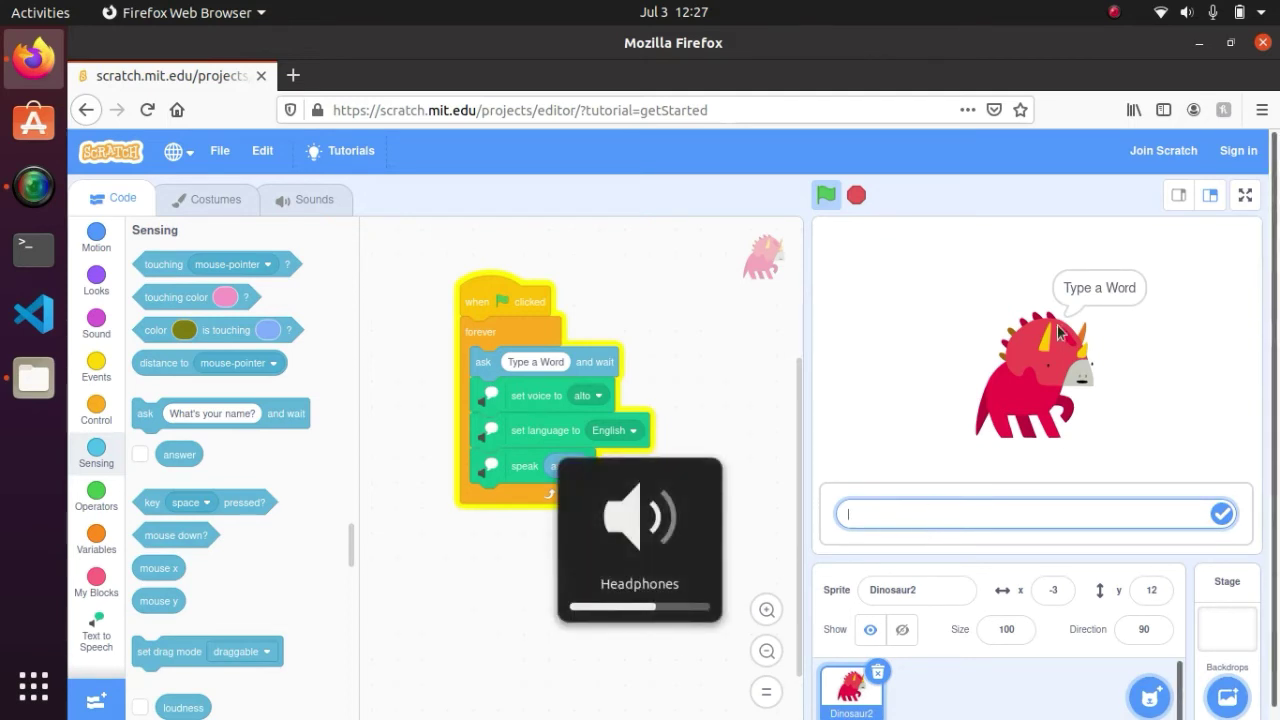
mouse_move(948, 493)
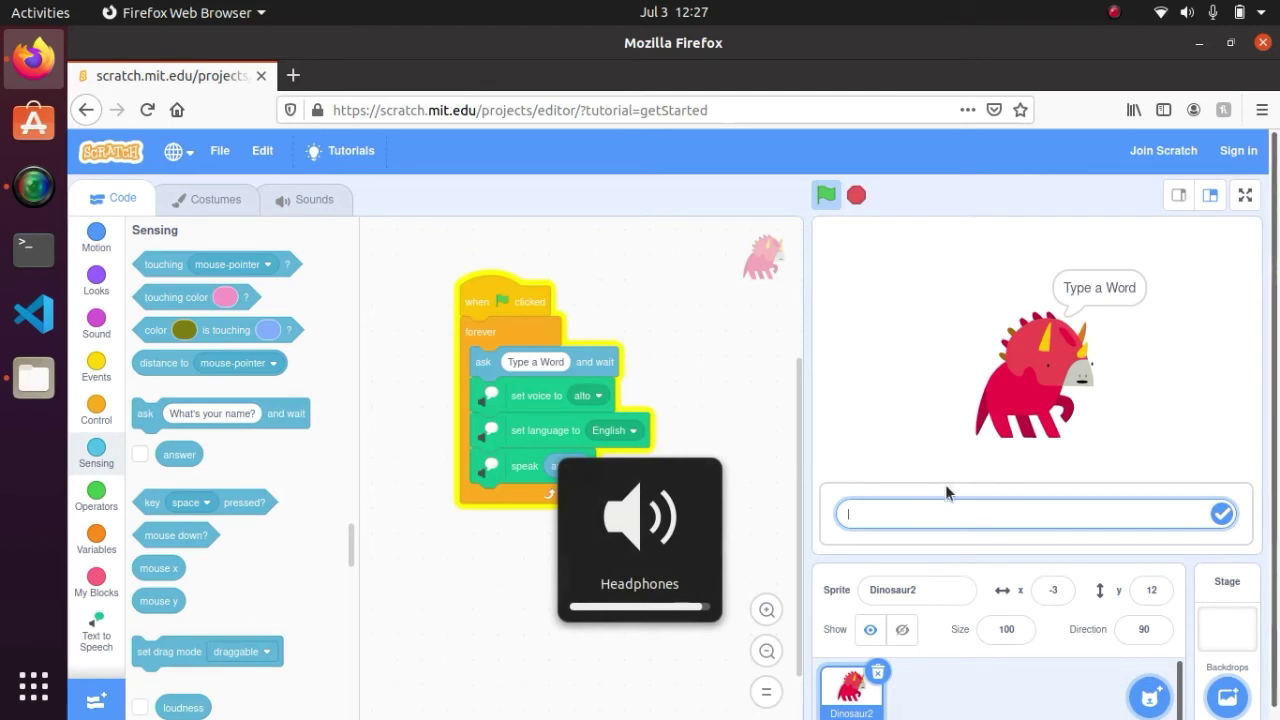
text(Subscribe to)
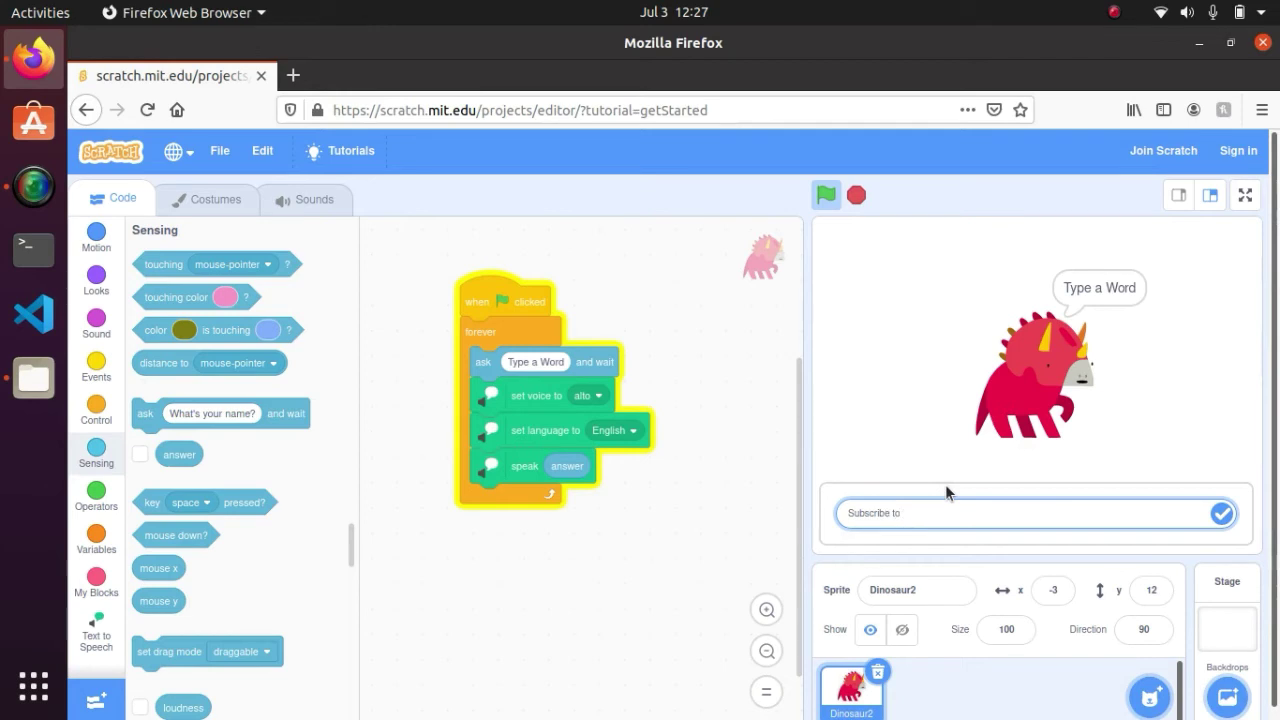
text(my chan)
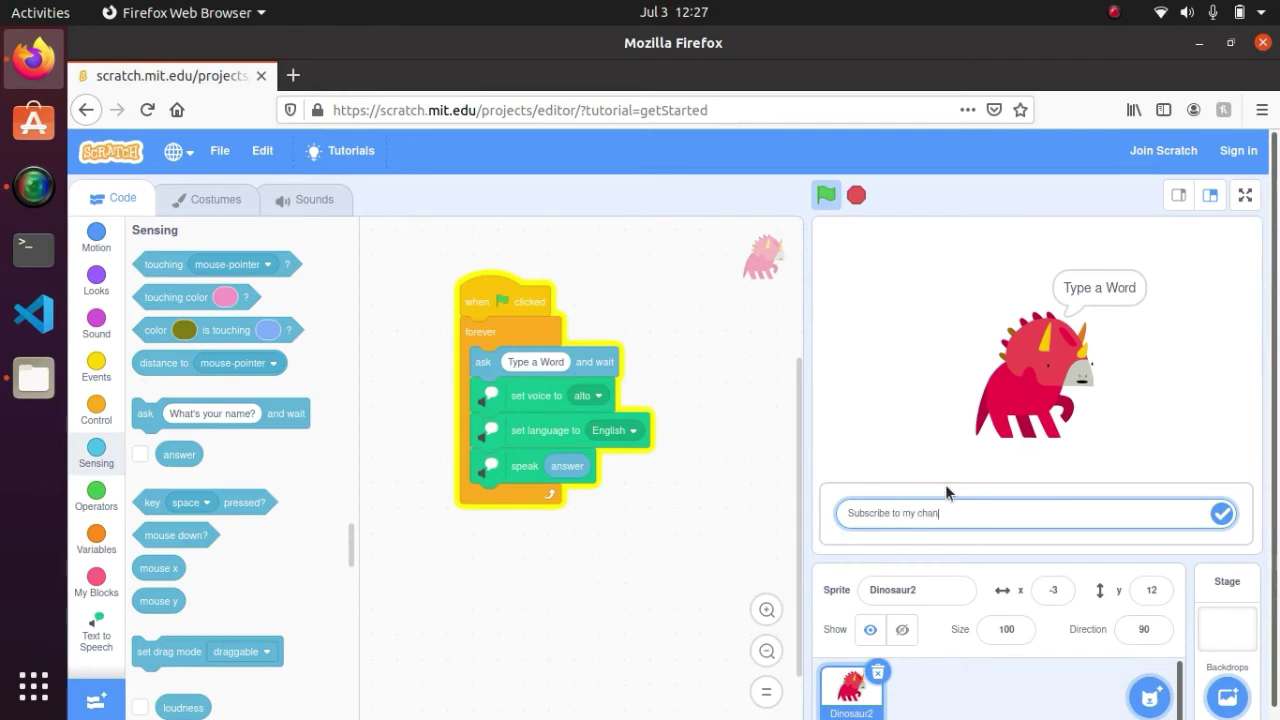
click(1222, 513)
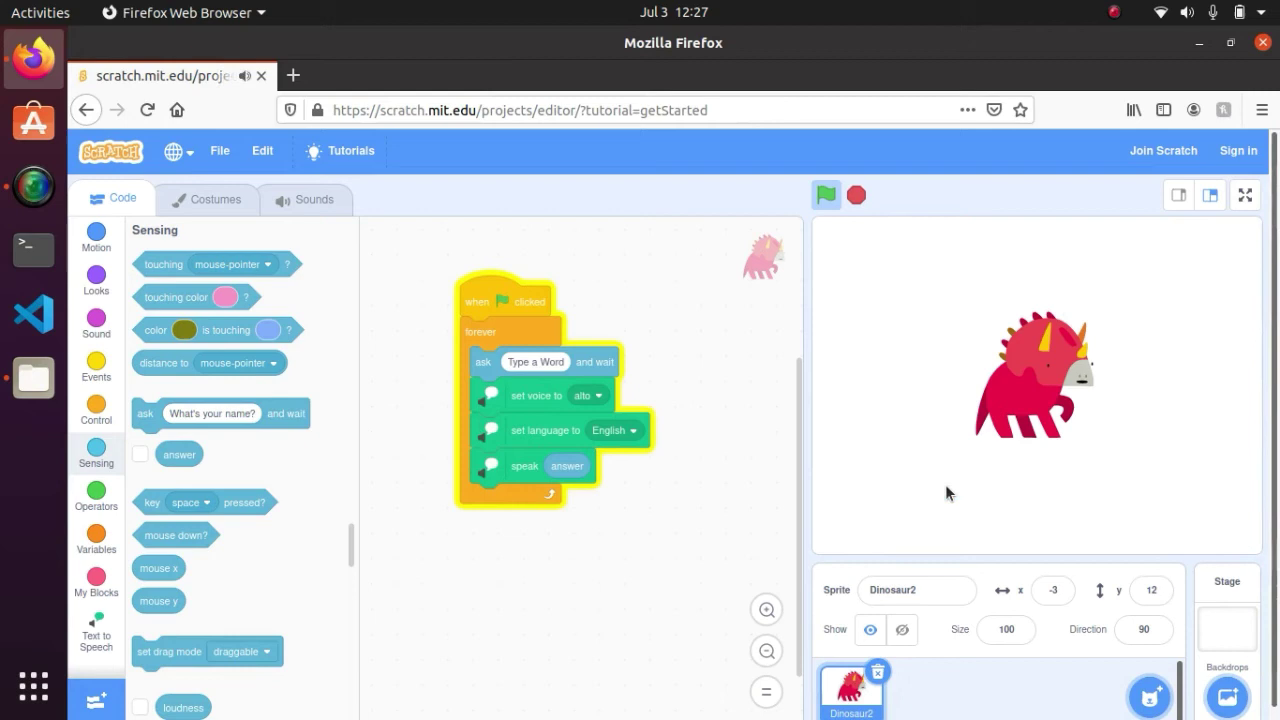
click(826, 195)
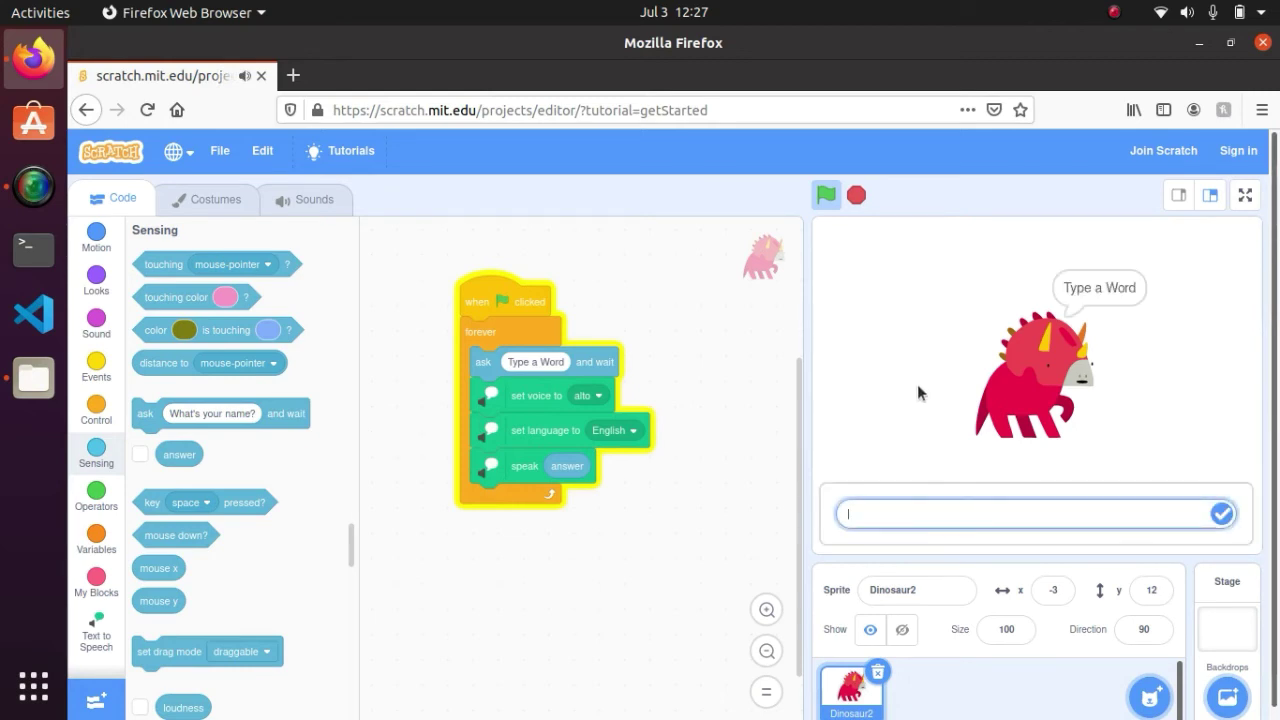